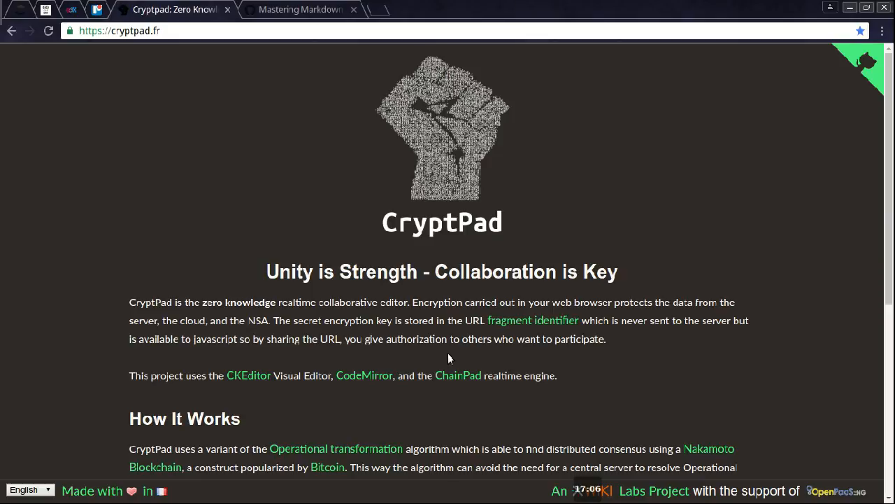
- Open the Araris Inc Widget Review pad, set display name 'Jim', then clear it to stay anonymous
scroll(down, 3)
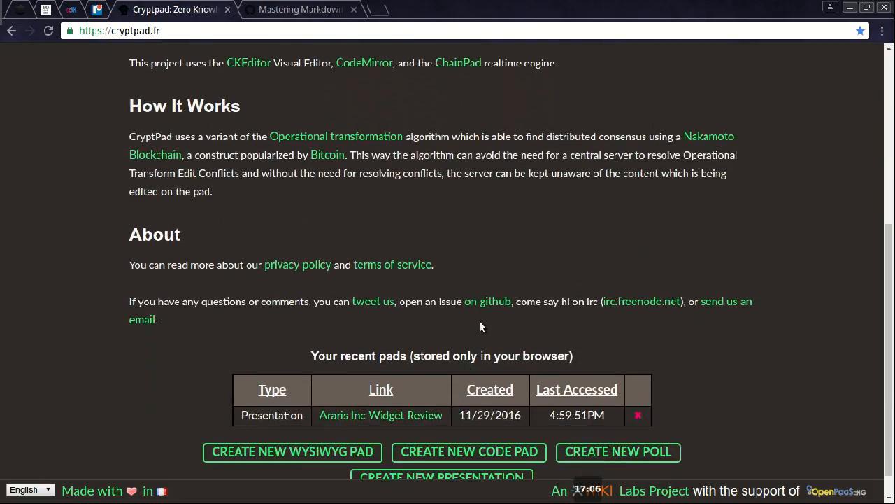
scroll(down, 3)
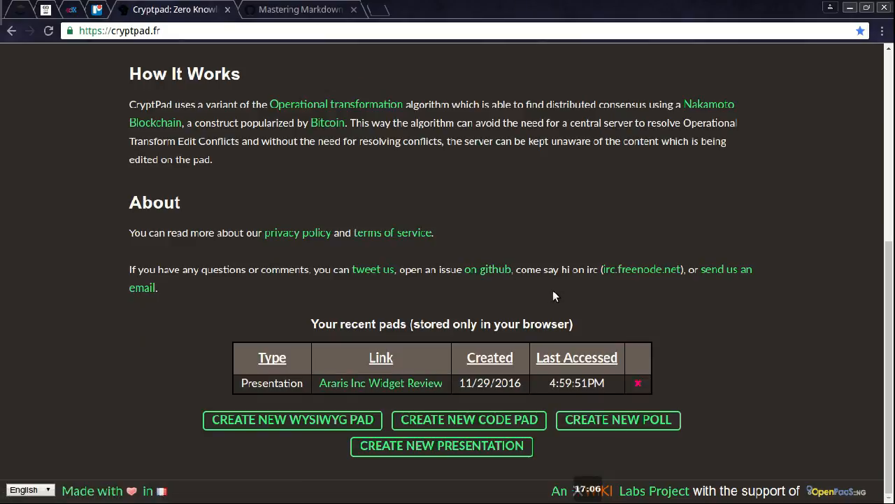
mouse_move(355, 249)
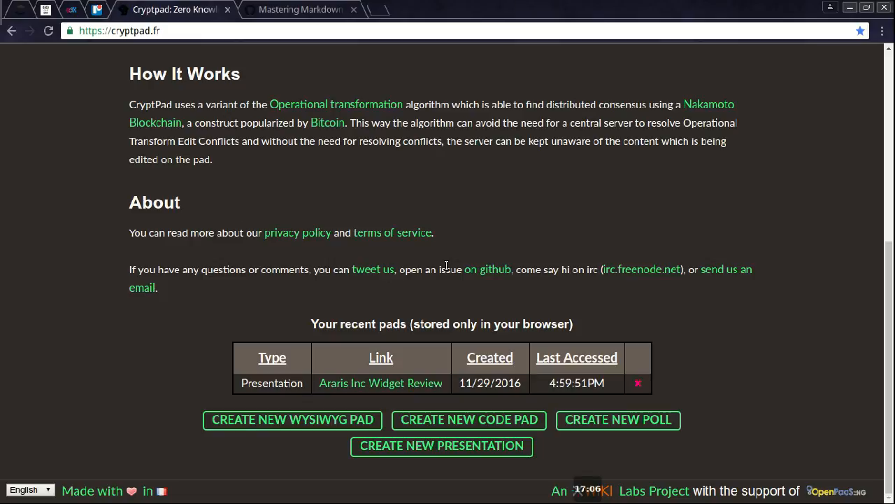
mouse_move(357, 378)
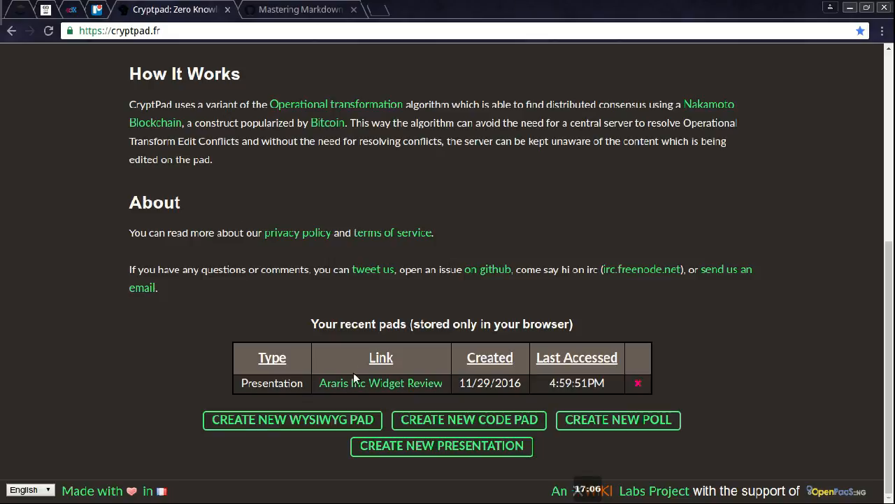
mouse_move(347, 401)
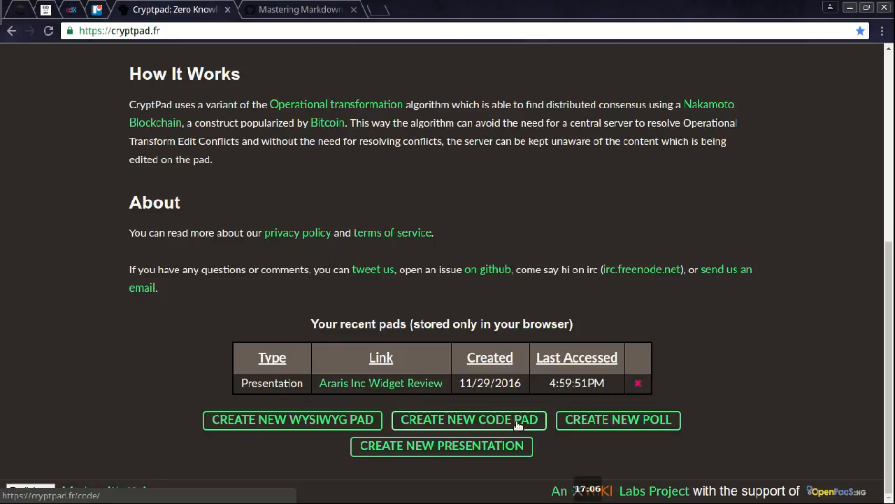
mouse_move(706, 408)
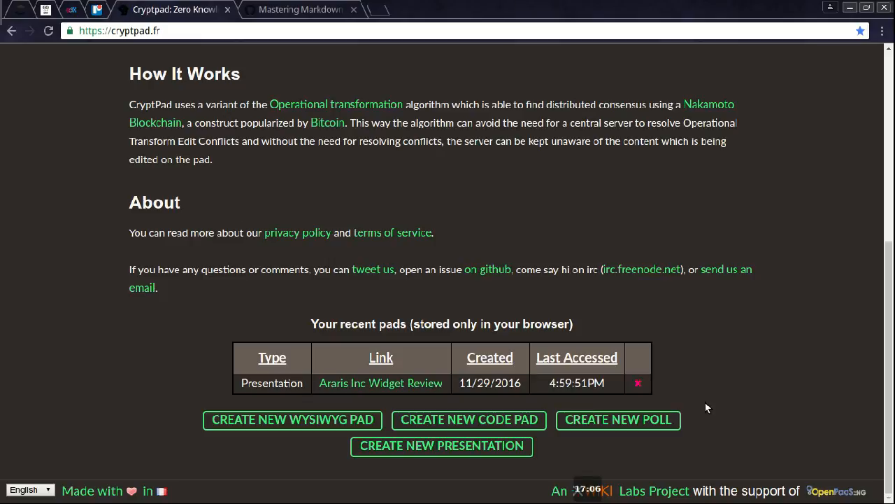
mouse_move(741, 393)
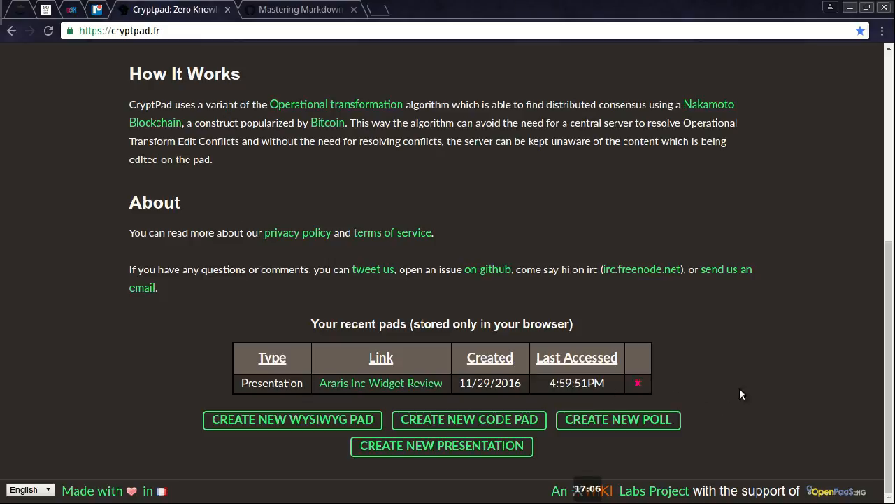
mouse_move(313, 300)
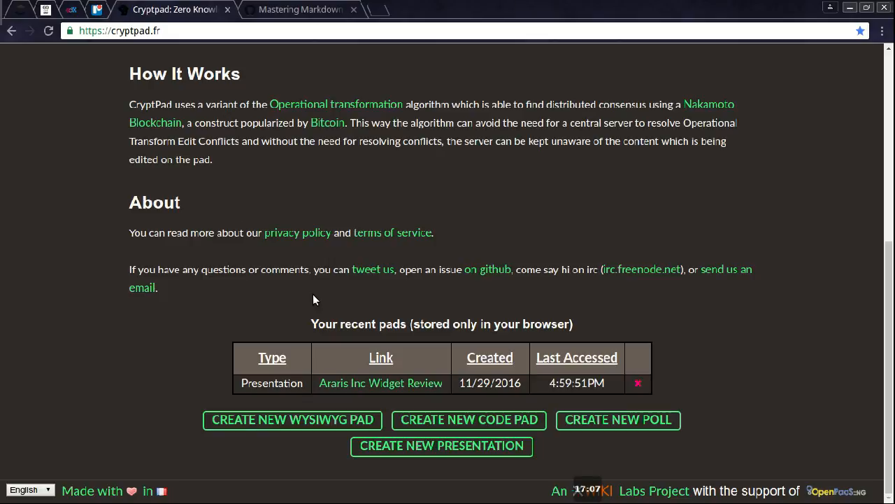
mouse_move(441, 343)
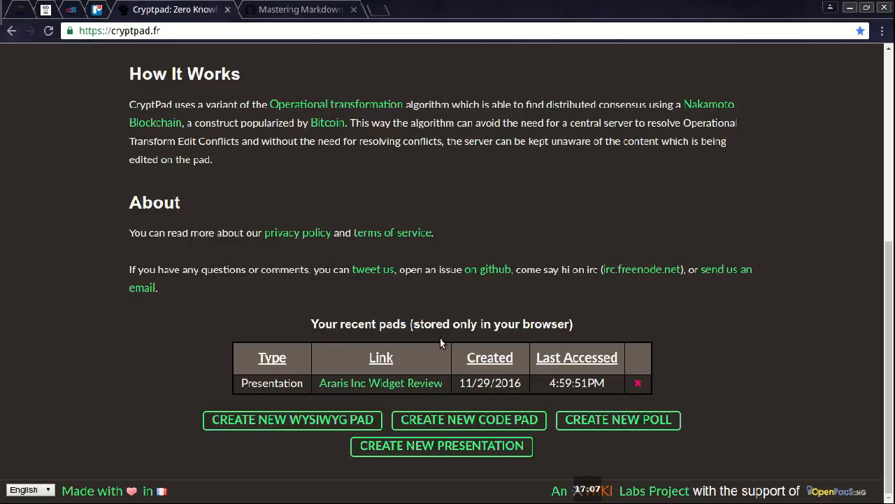
mouse_move(440, 330)
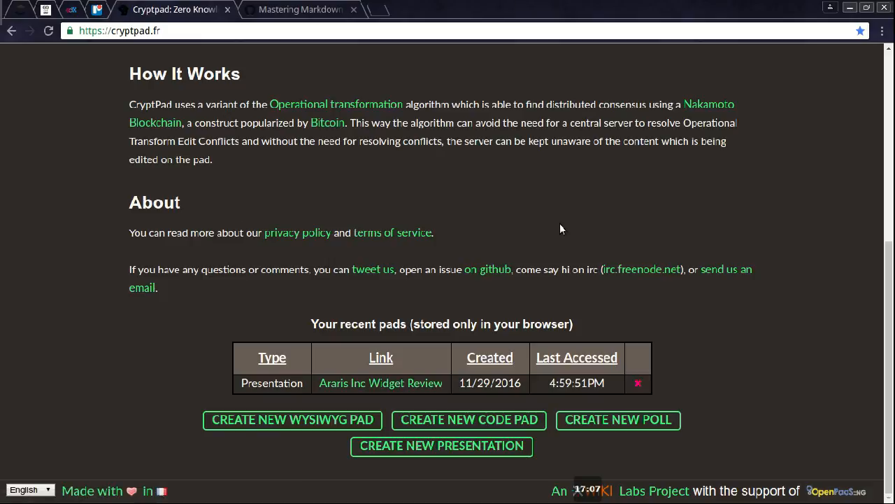
mouse_move(525, 240)
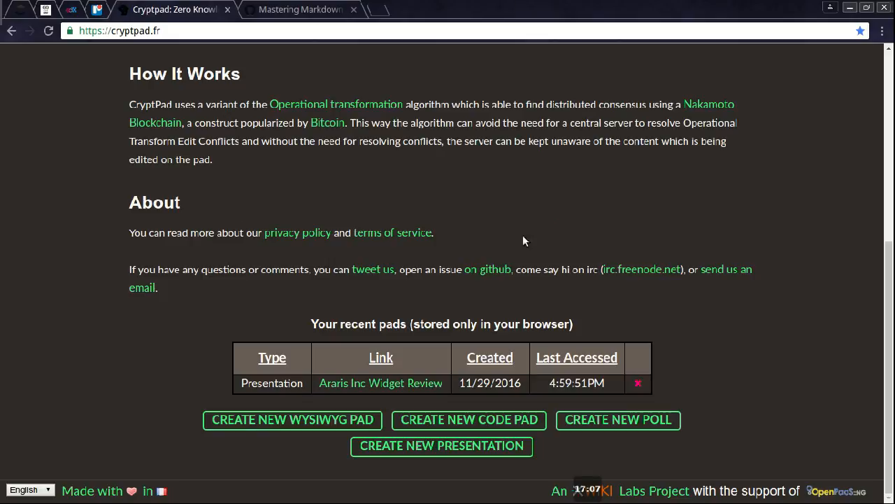
mouse_move(309, 404)
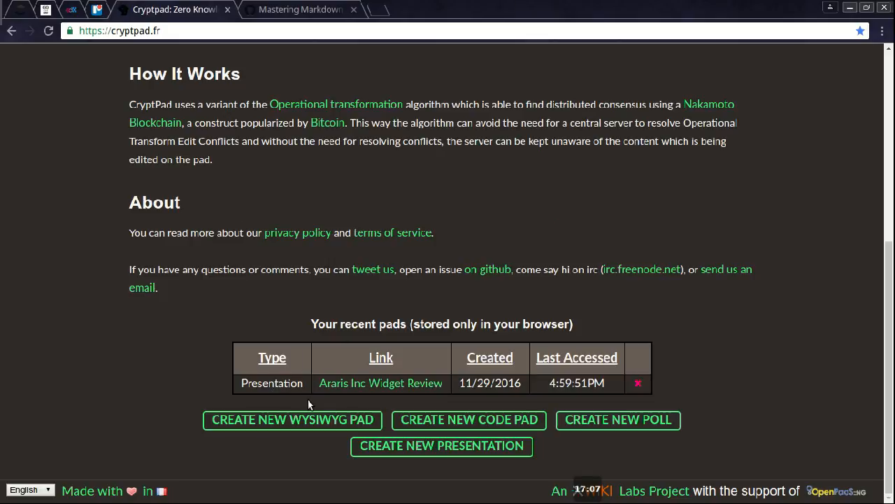
mouse_move(279, 394)
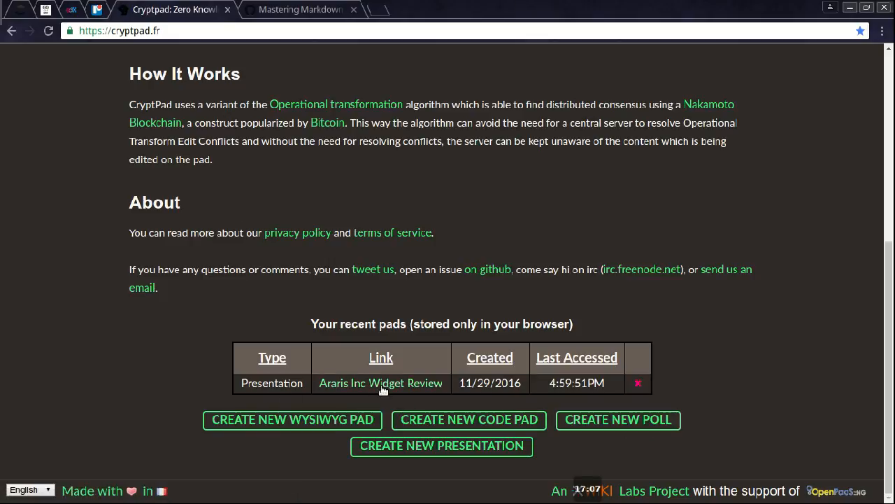
mouse_move(551, 383)
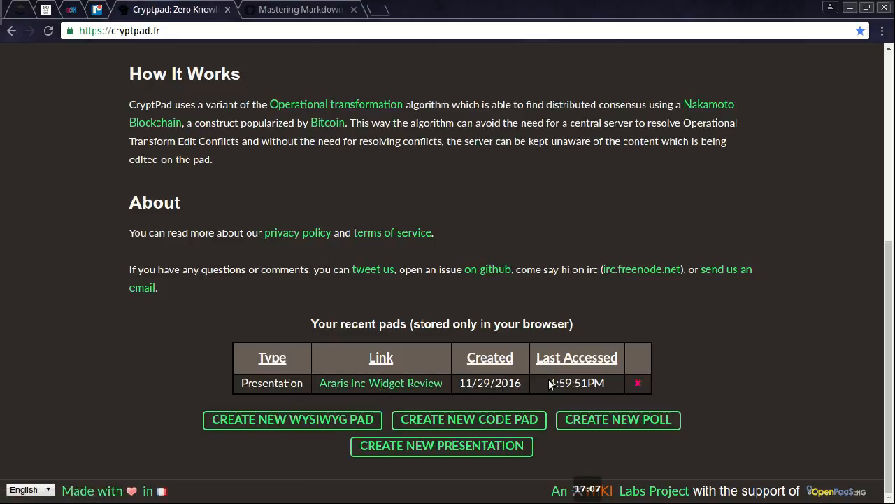
mouse_move(637, 383)
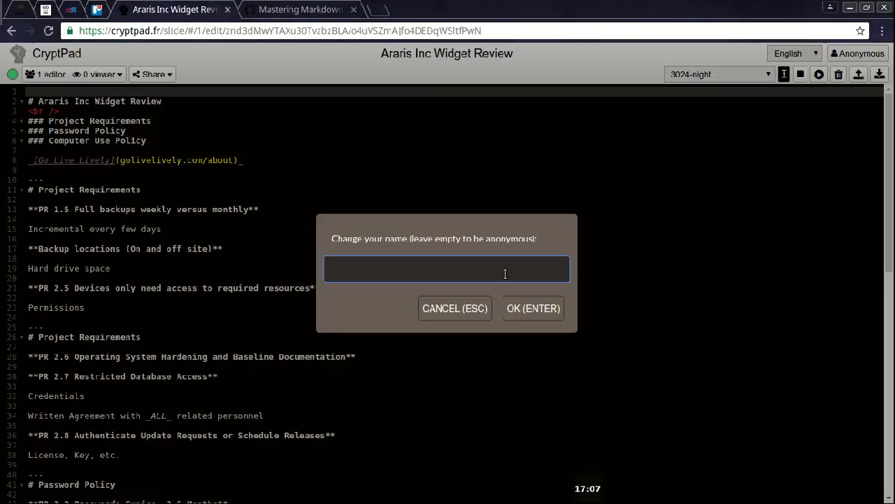
text(Jim)
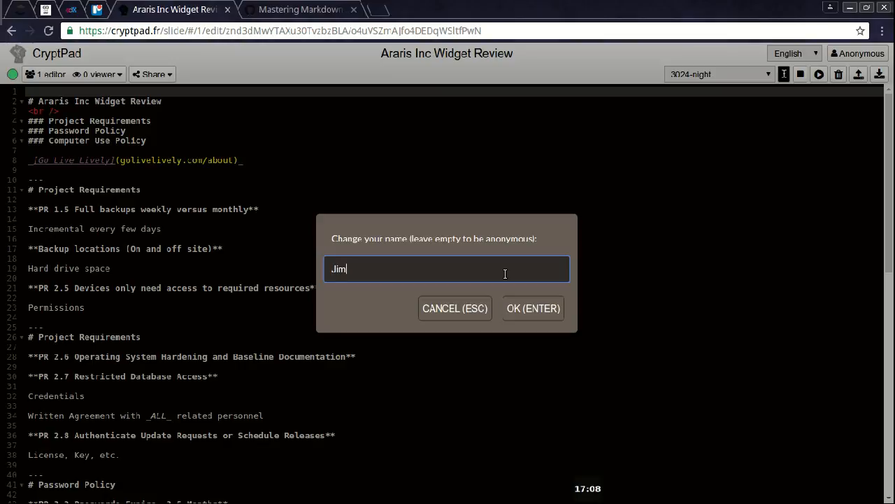
click(533, 308)
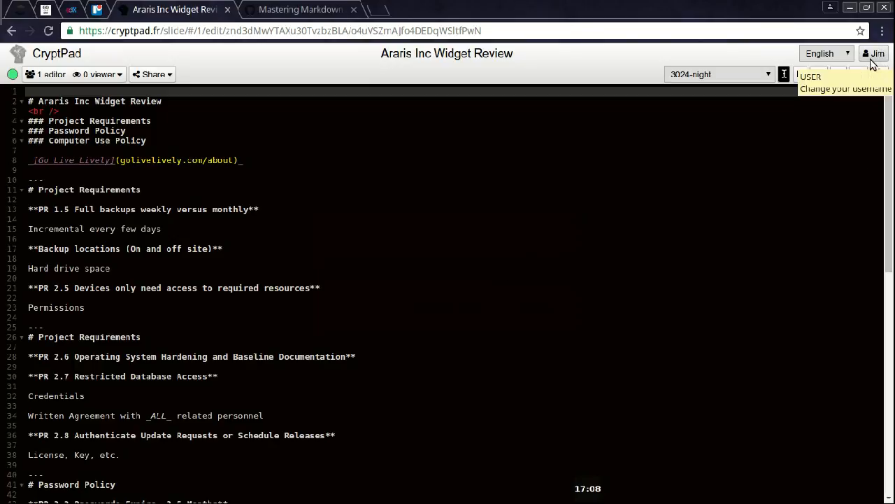
click(875, 53)
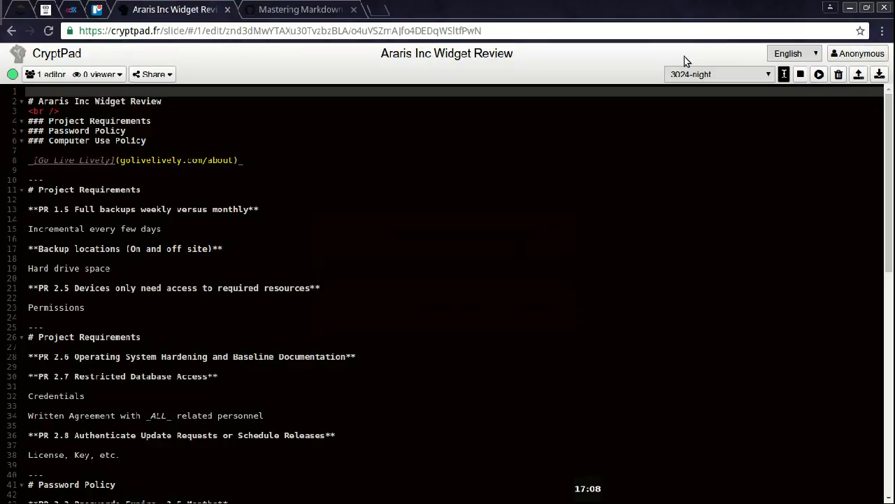
mouse_move(369, 82)
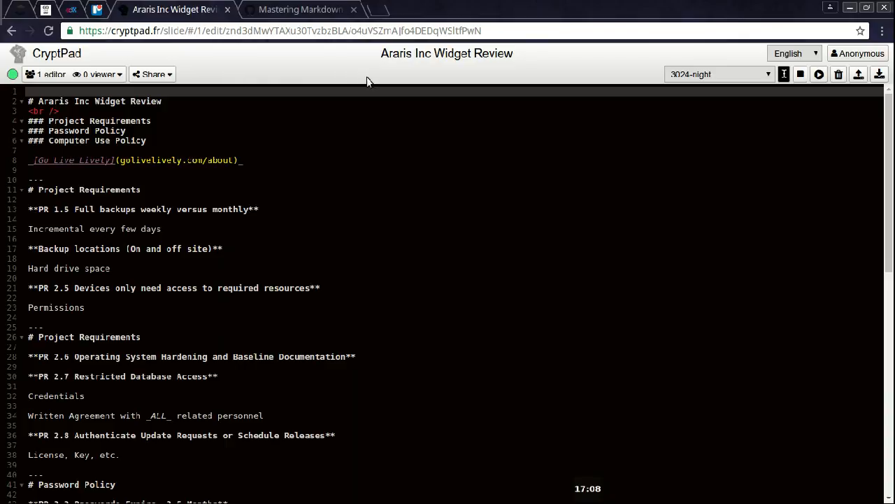
mouse_move(354, 84)
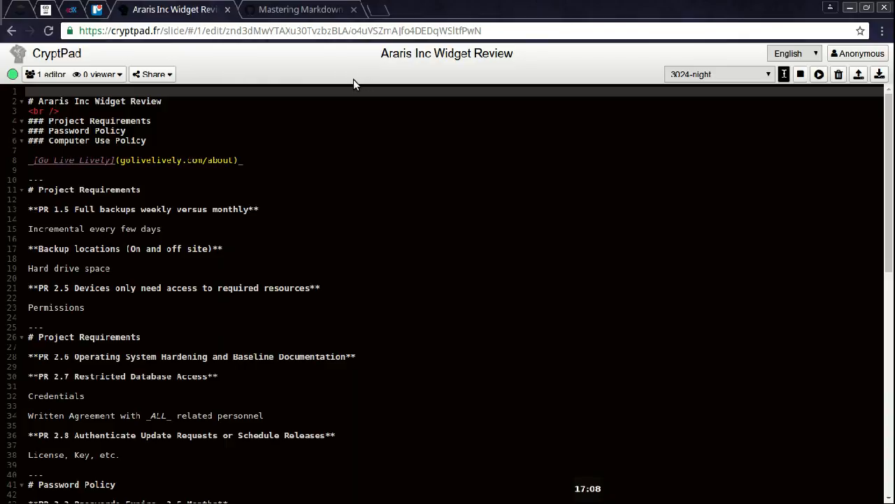
mouse_move(349, 85)
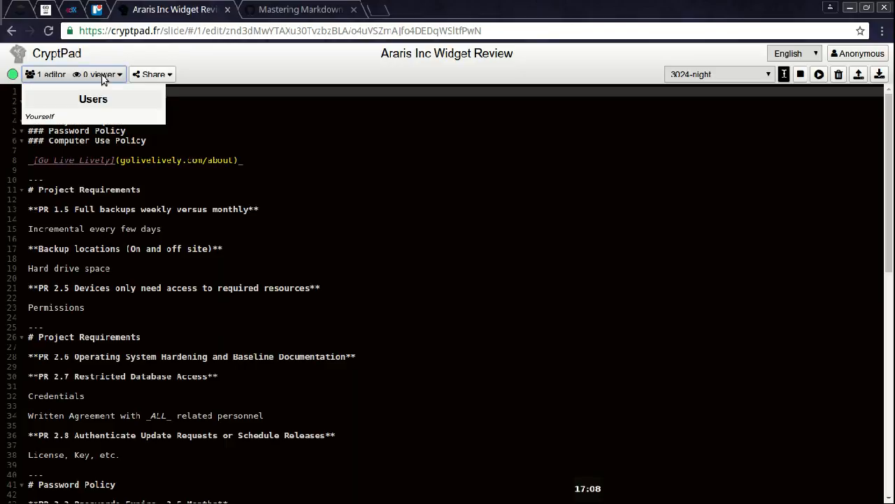
mouse_move(88, 117)
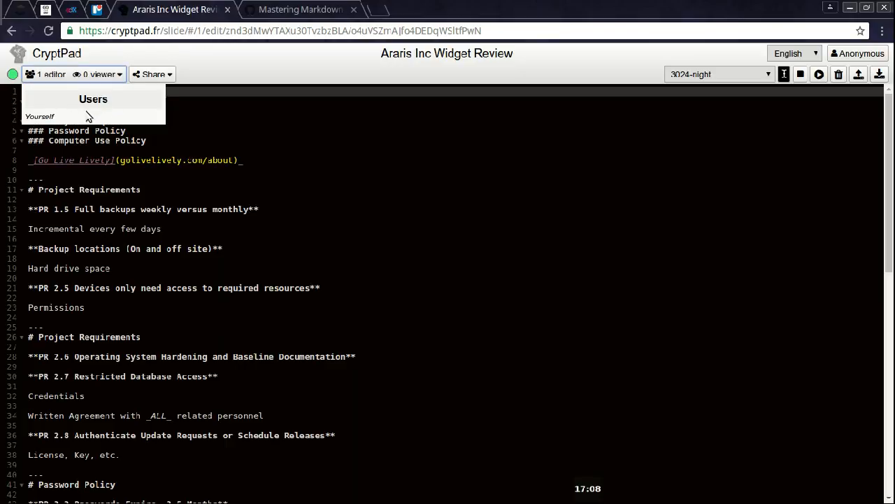
mouse_move(45, 77)
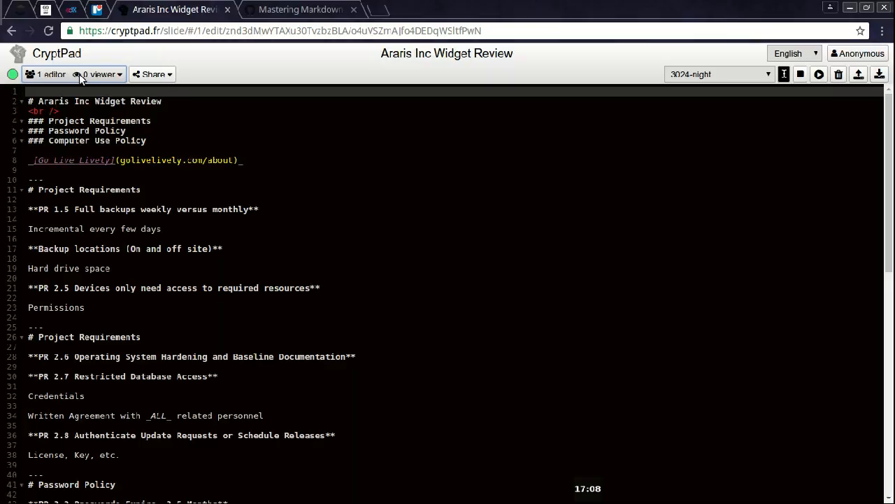
click(152, 74)
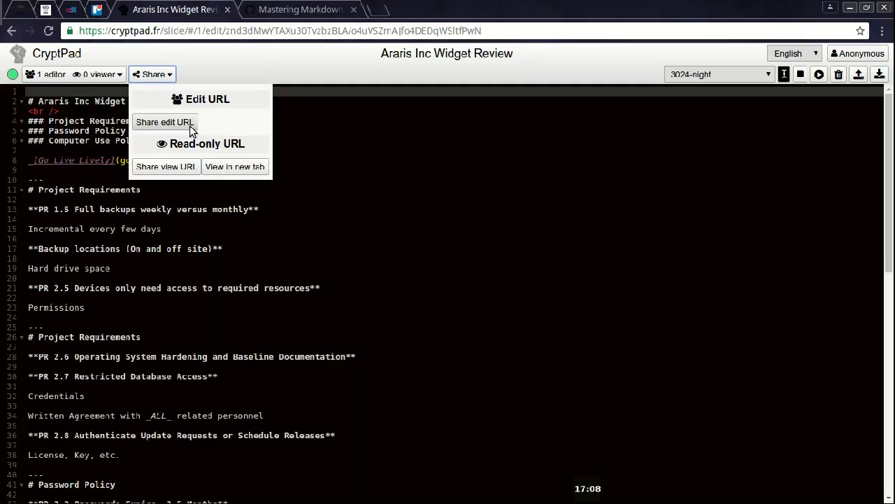
mouse_move(166, 167)
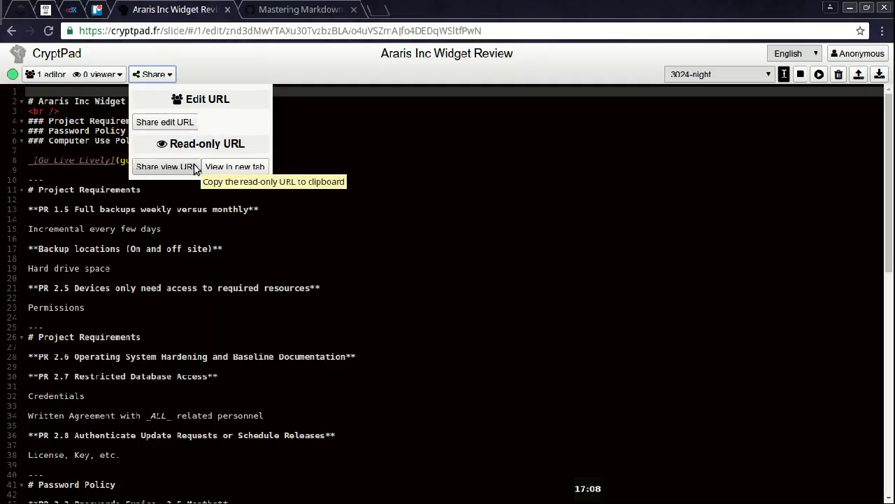
mouse_move(235, 167)
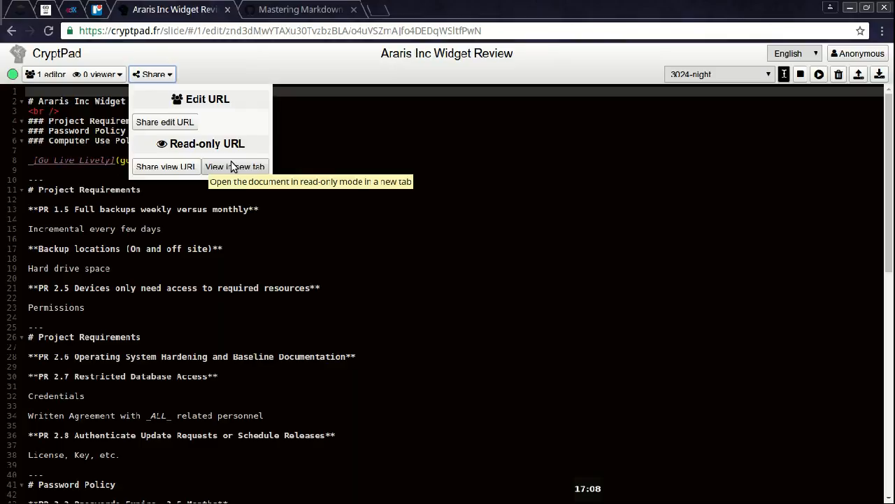
mouse_move(234, 167)
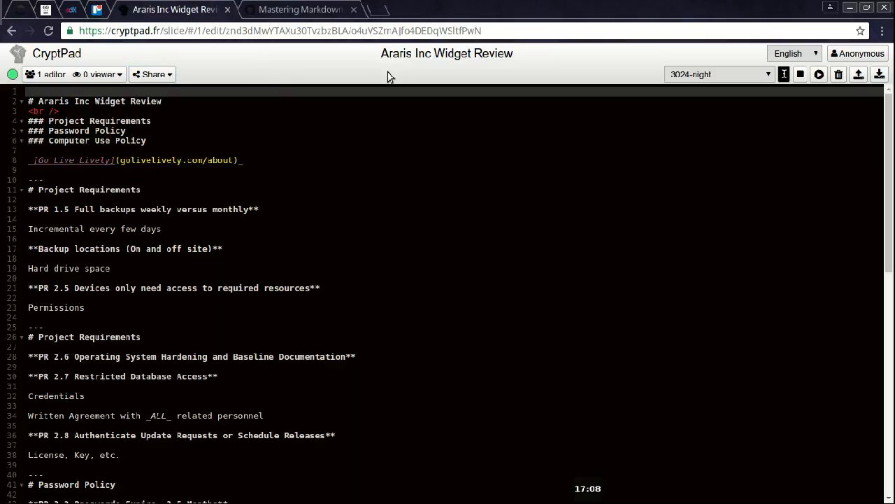
click(790, 53)
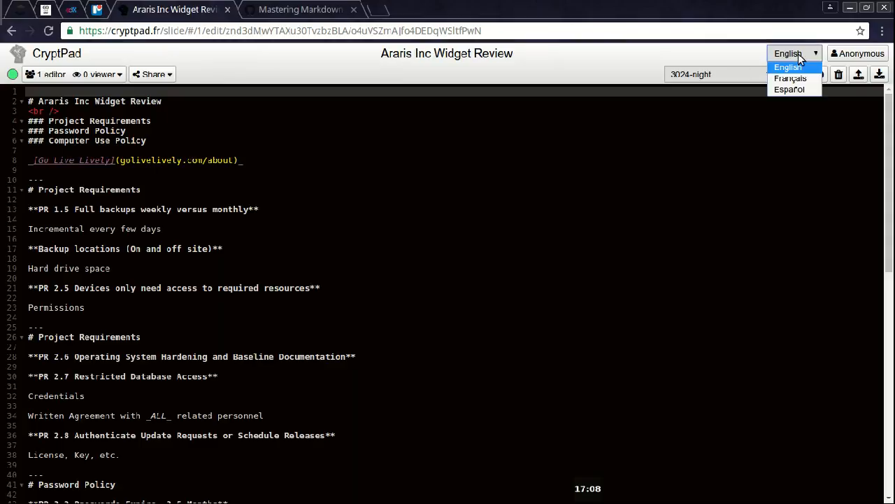
click(788, 68)
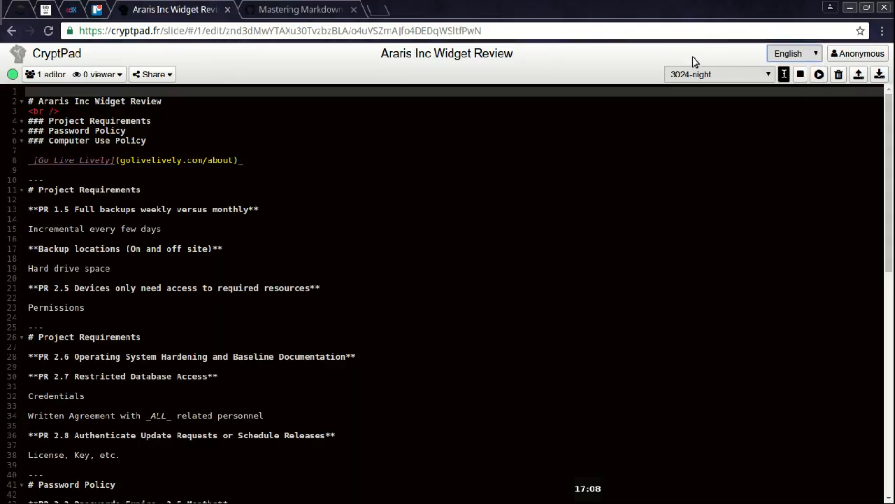
mouse_move(693, 77)
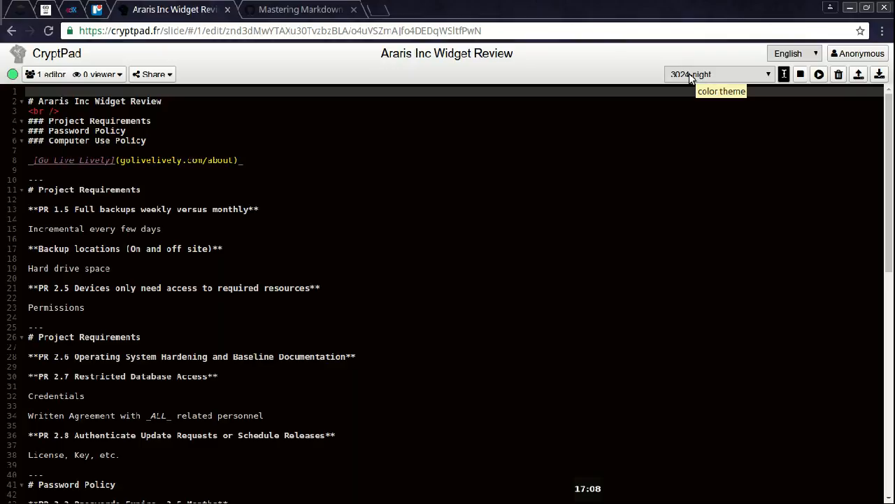
click(719, 75)
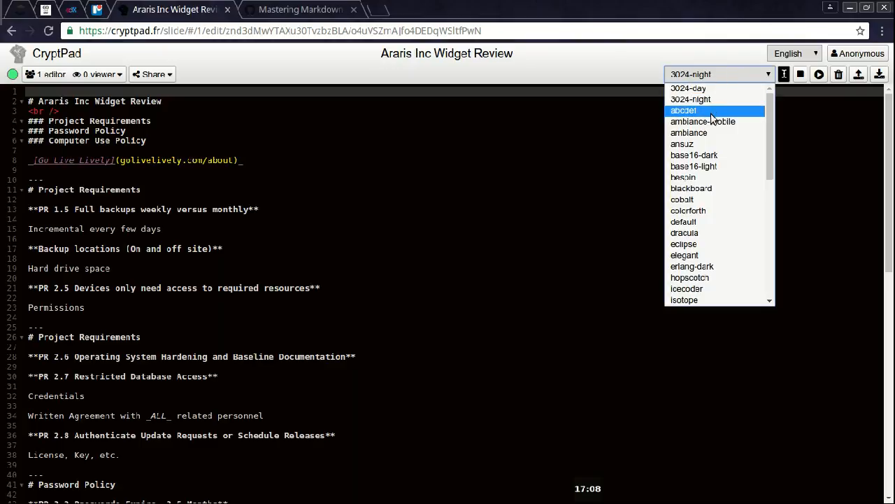
click(703, 121)
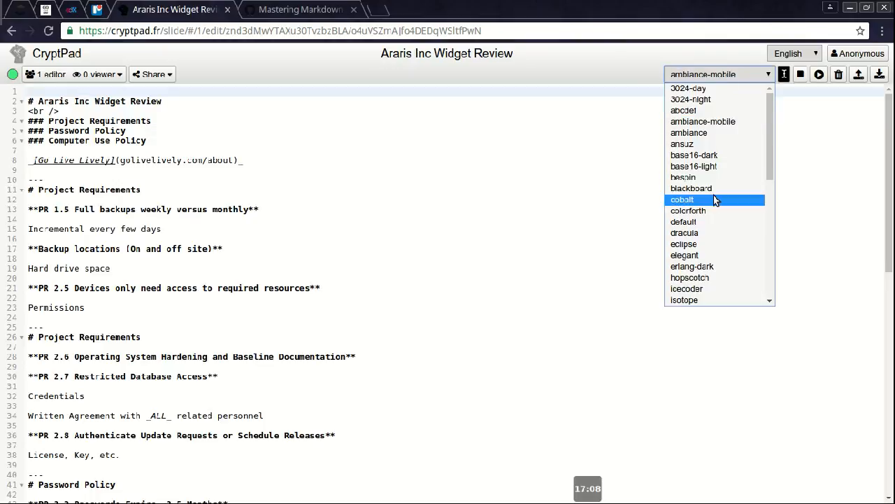
click(682, 199)
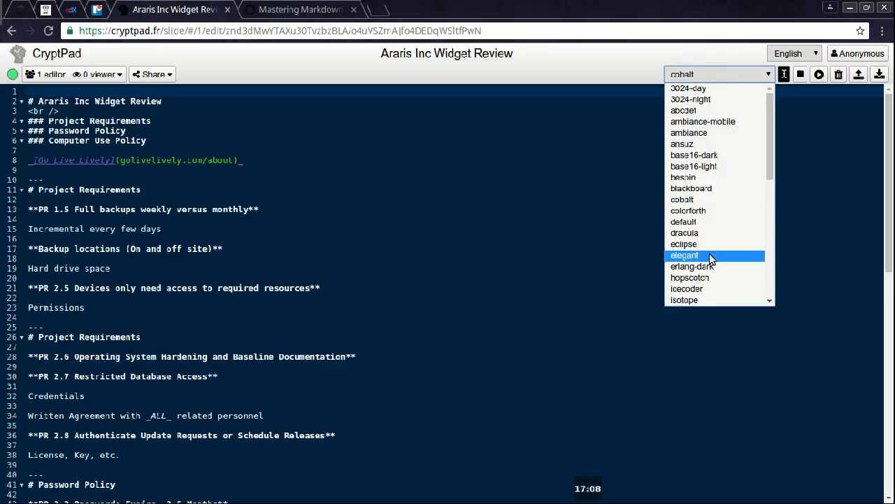
click(691, 99)
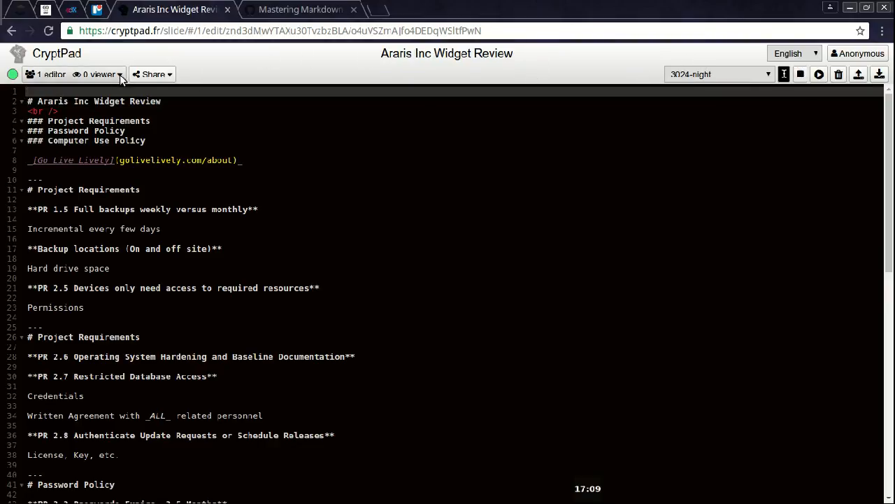
click(819, 74)
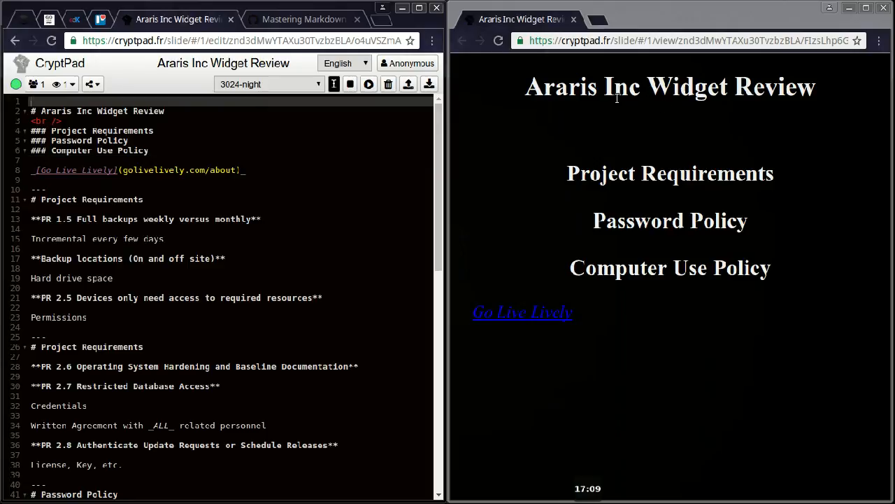
mouse_move(637, 96)
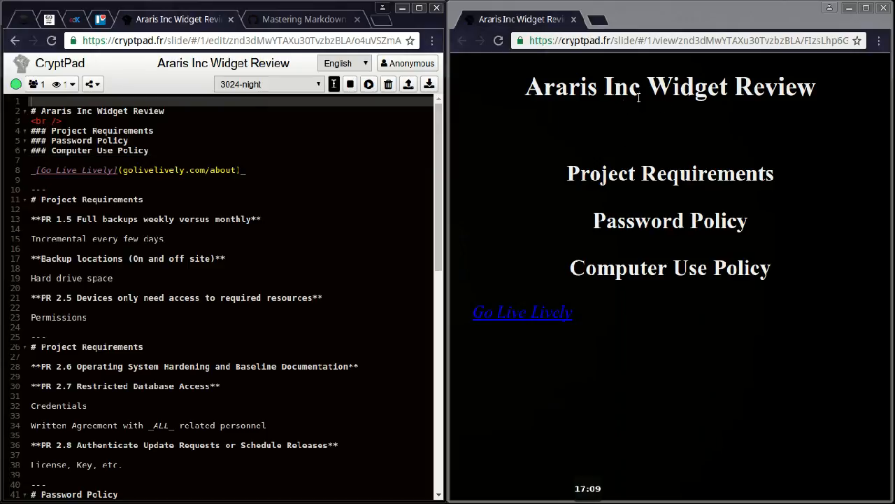
mouse_move(516, 312)
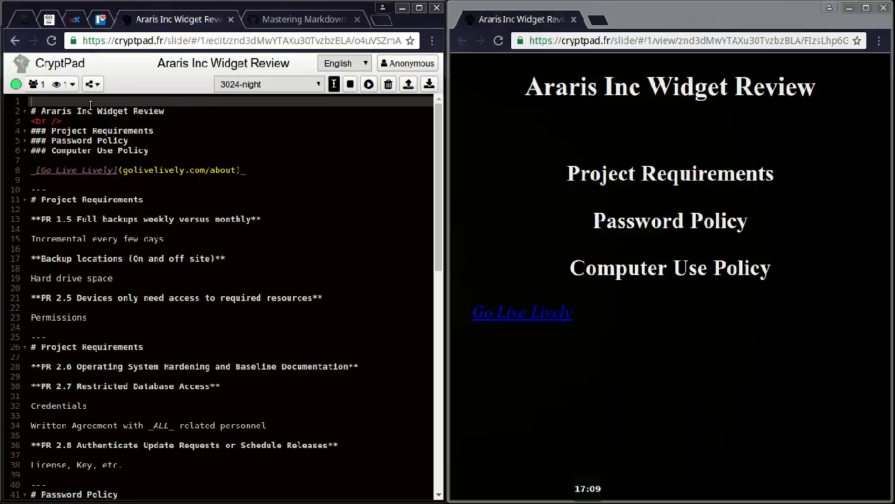
- Edit the slide source with a '#' heading and scroll toward the Password Policy slide
click(98, 110)
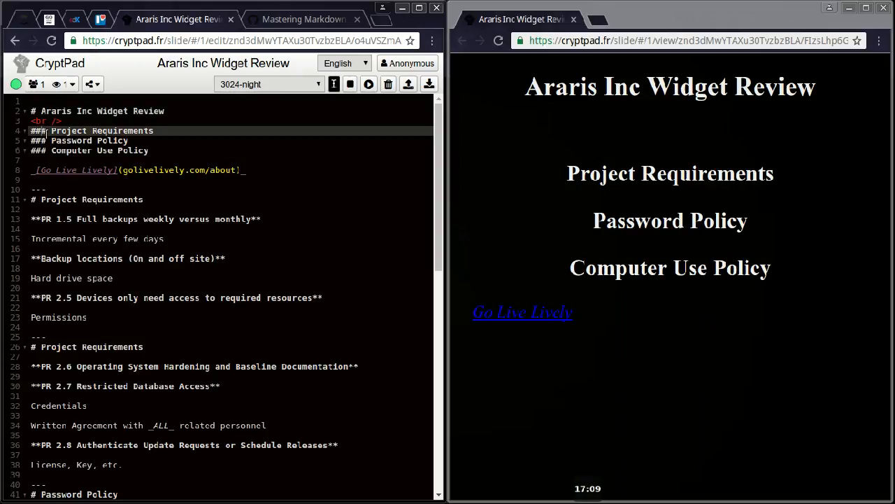
text(#)
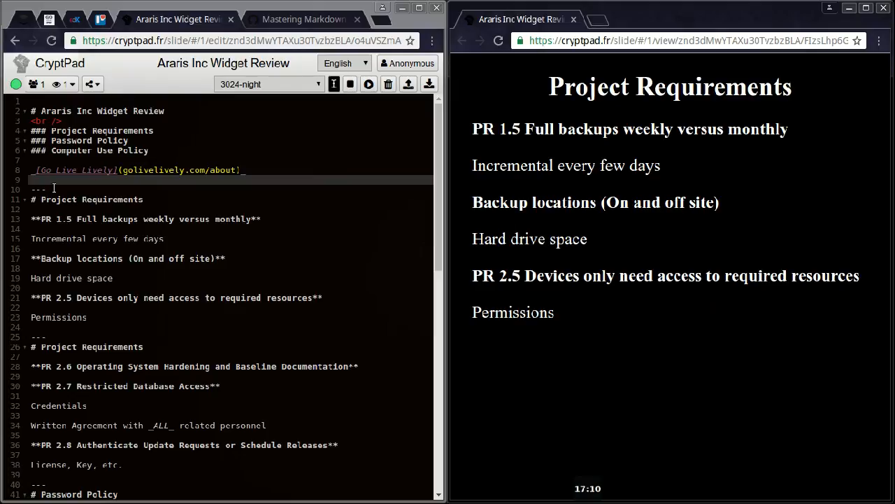
scroll(down, 3)
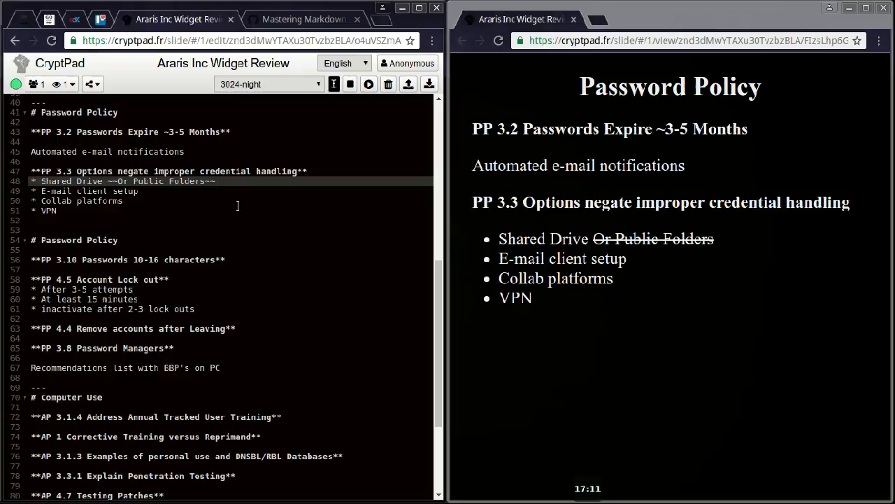
mouse_move(693, 239)
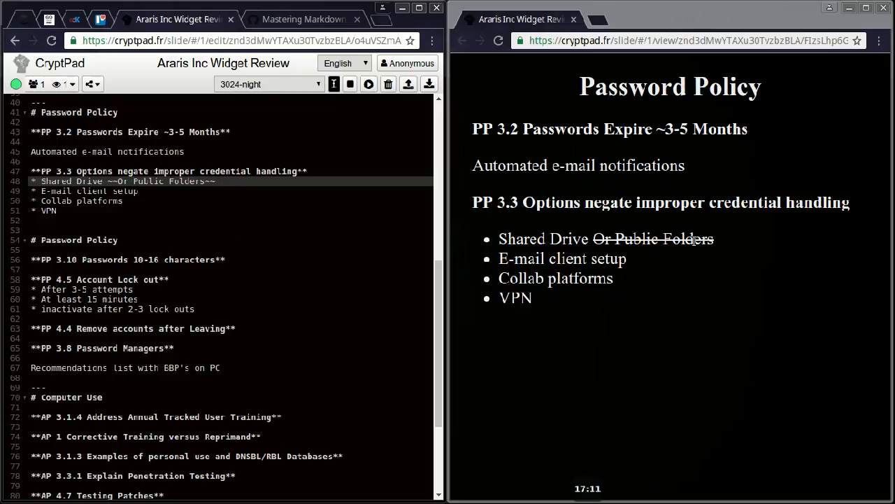
- Scroll the source down to the closing Questions slide
scroll(down, 3)
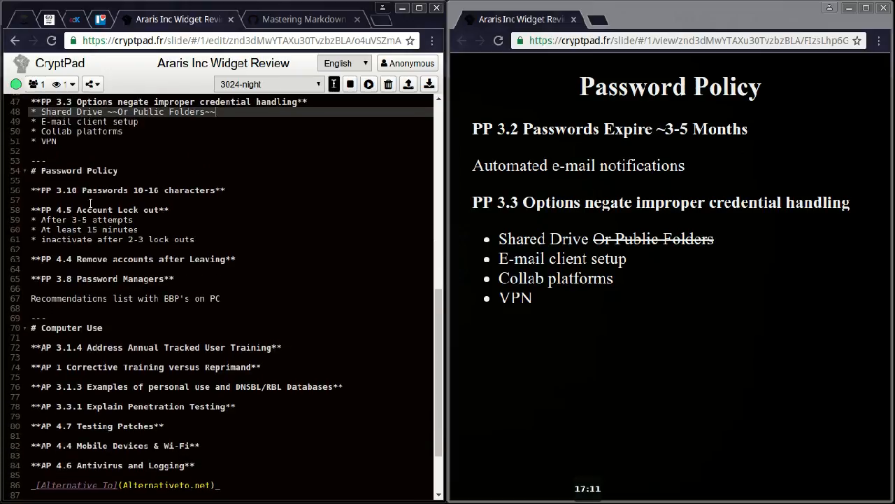
scroll(down, 3)
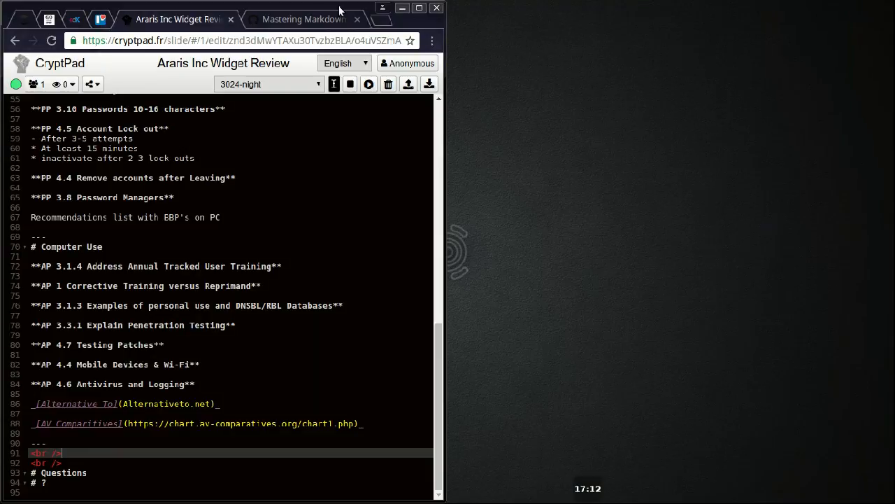
- Maximize the CryptPad editor browser window to full screen
click(419, 8)
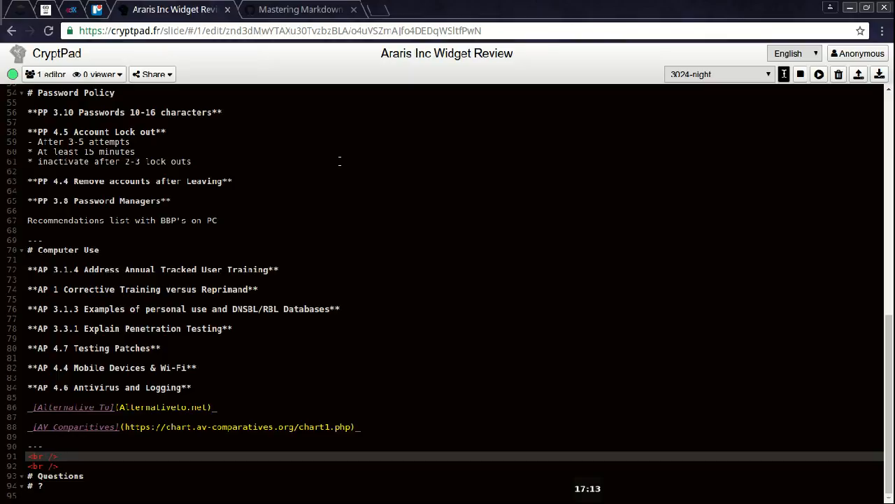
mouse_move(791, 119)
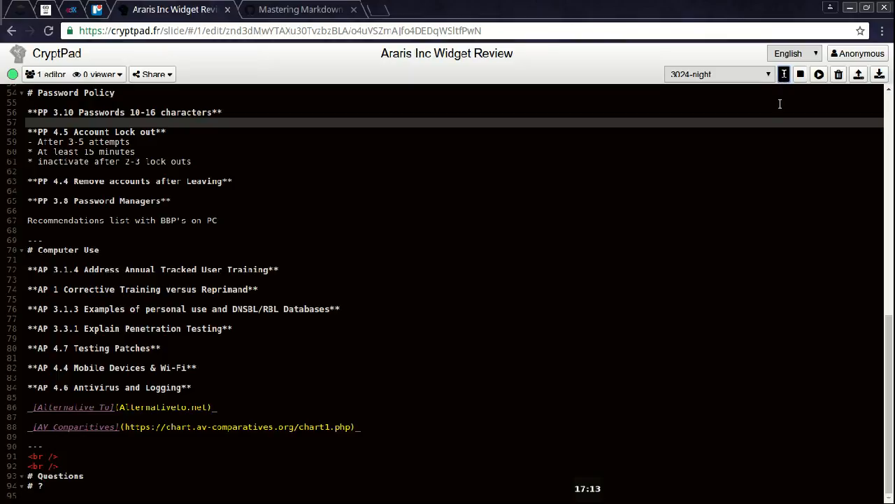
mouse_move(784, 74)
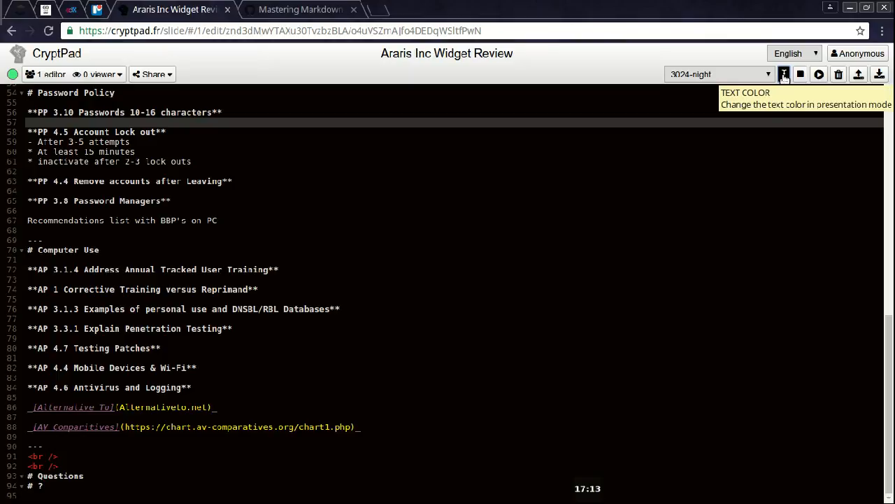
mouse_move(821, 134)
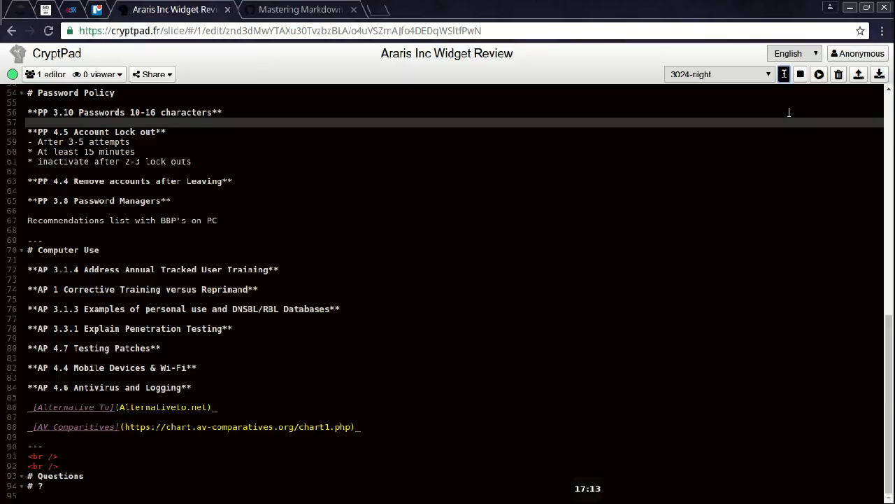
mouse_move(785, 74)
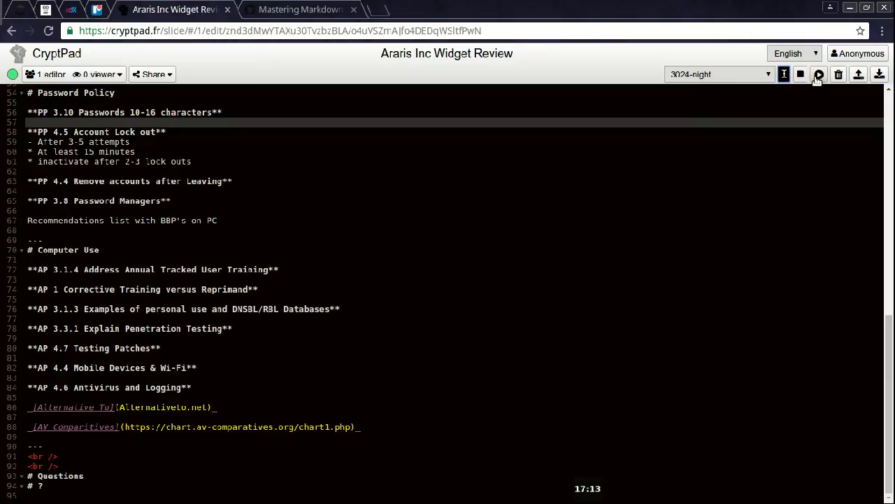
mouse_move(819, 75)
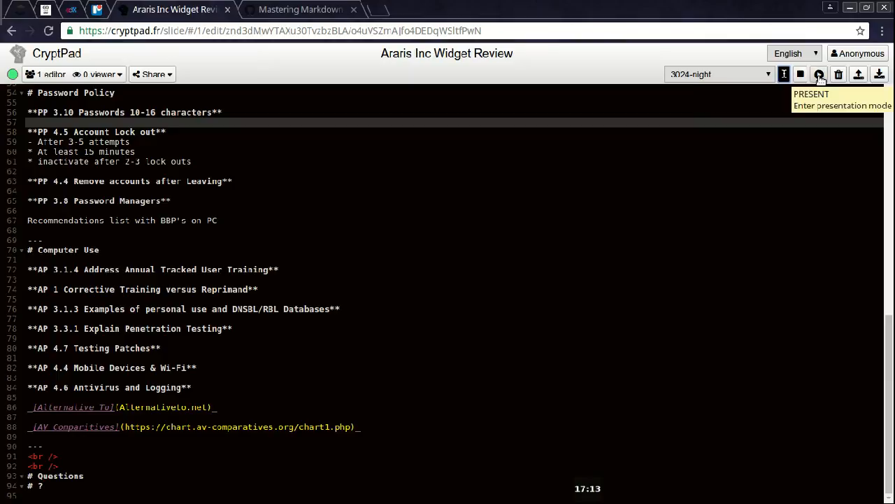
mouse_move(819, 74)
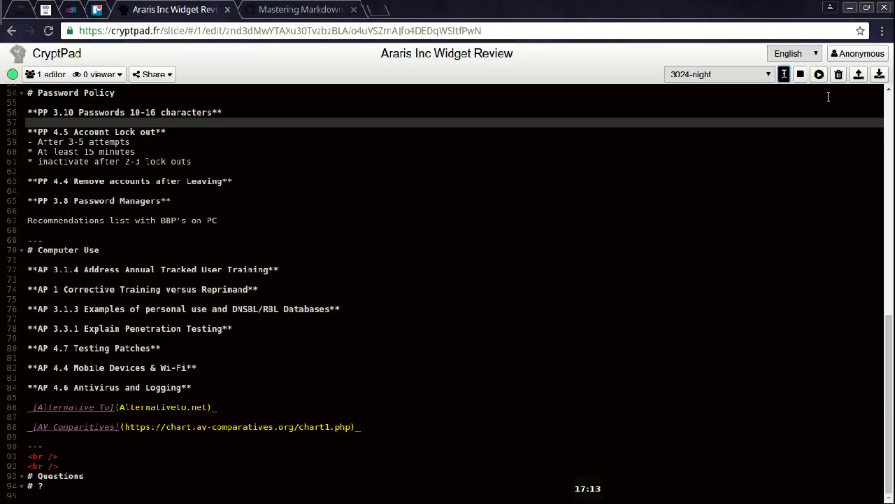
mouse_move(839, 74)
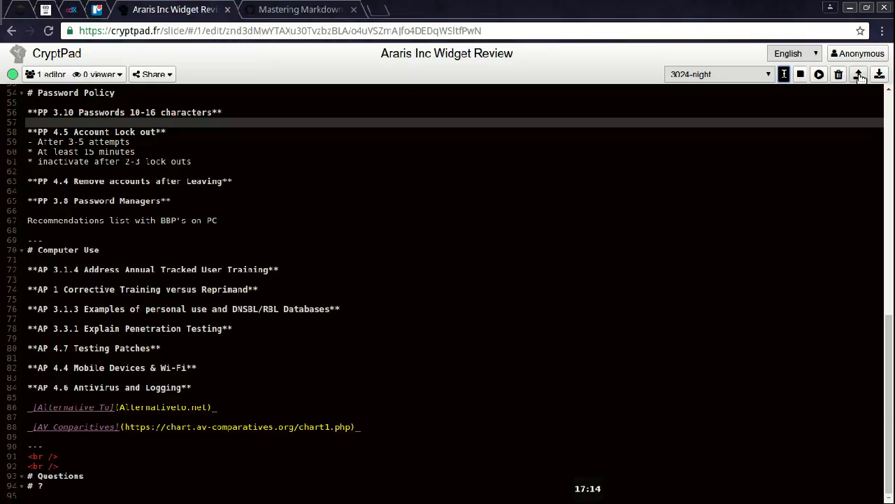
mouse_move(858, 74)
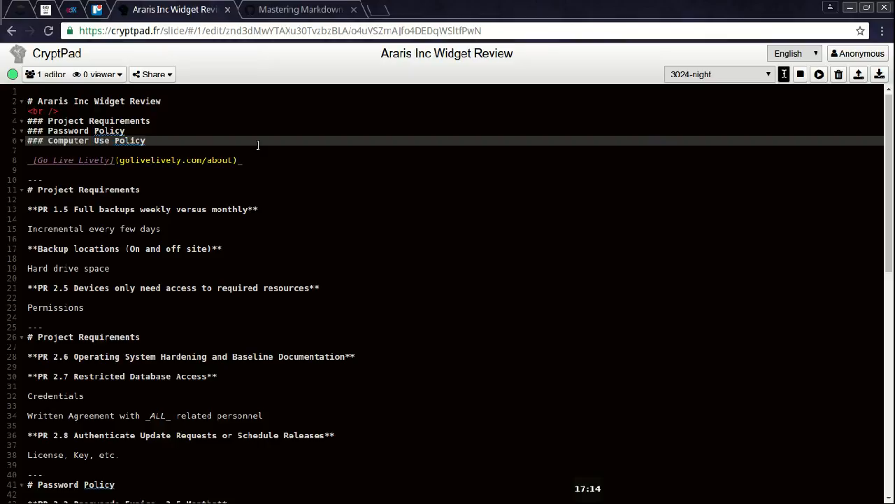
scroll(down, 3)
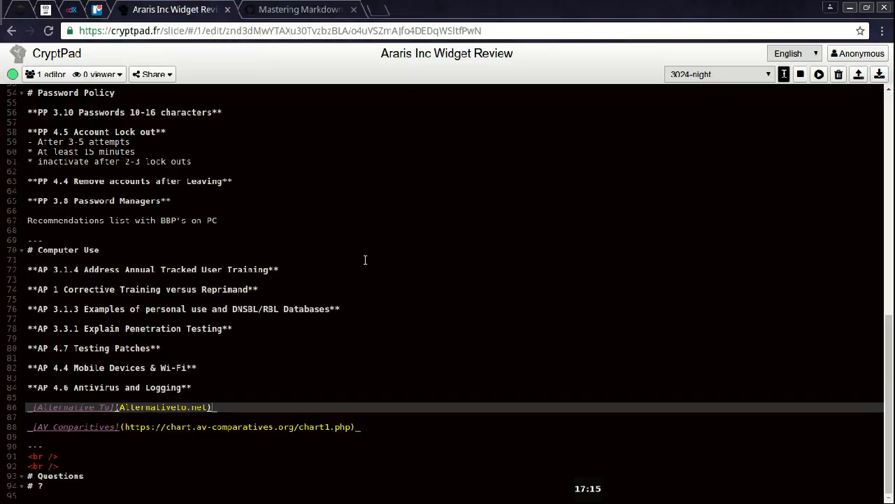
mouse_move(275, 144)
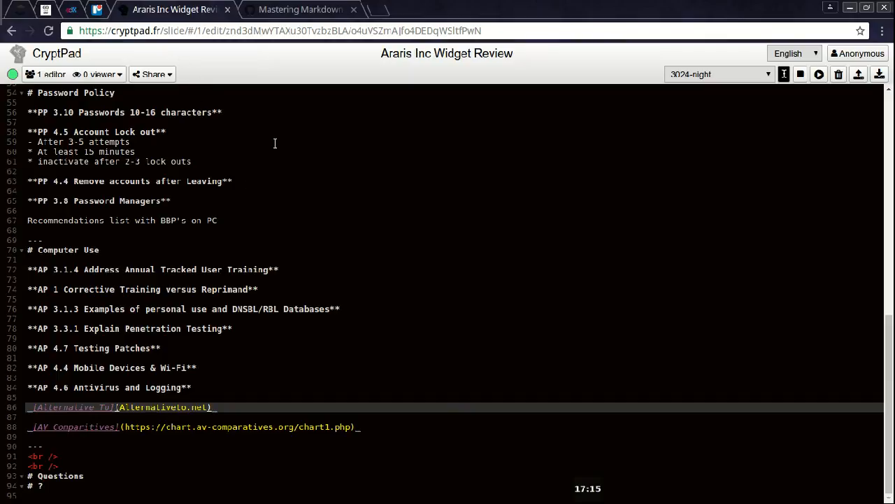
mouse_move(402, 282)
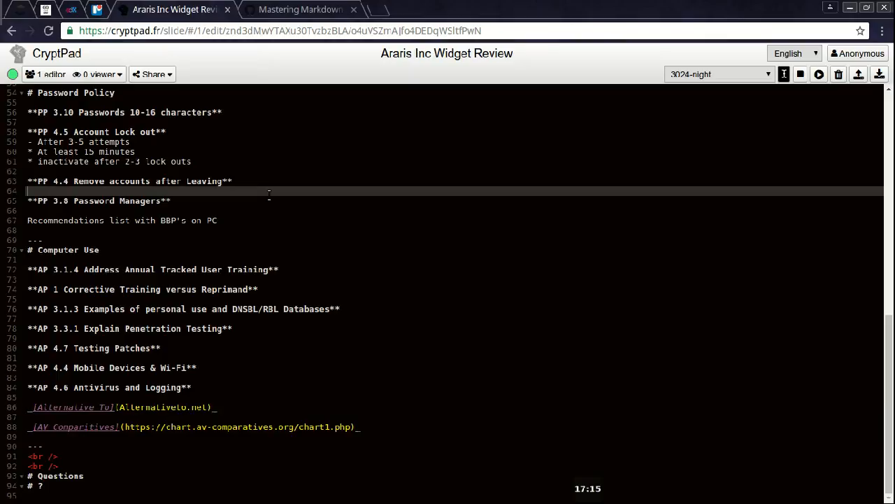
mouse_move(301, 9)
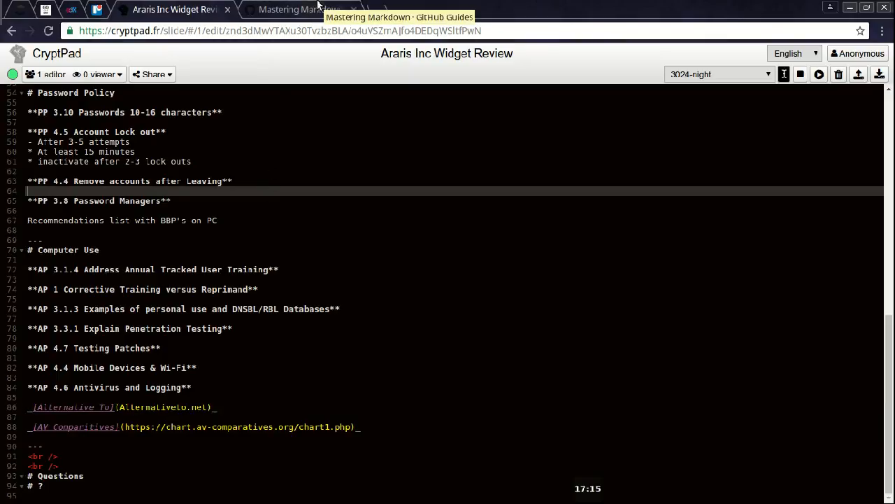
click(297, 9)
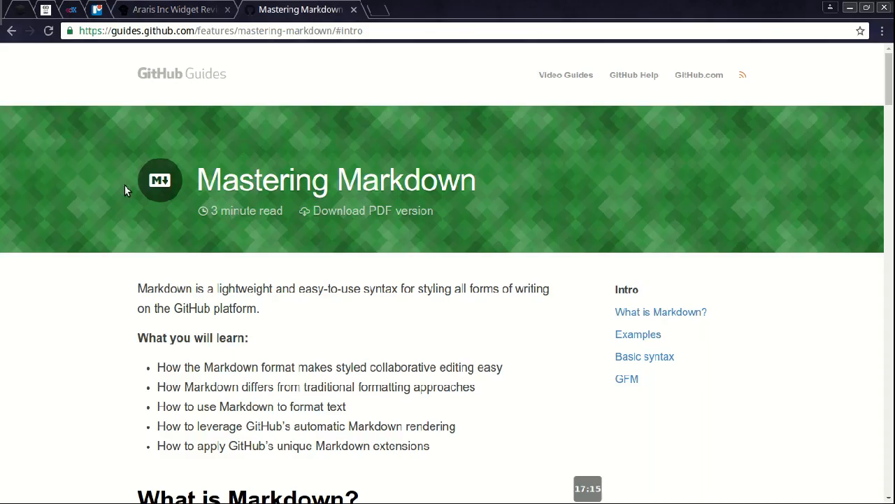
mouse_move(325, 98)
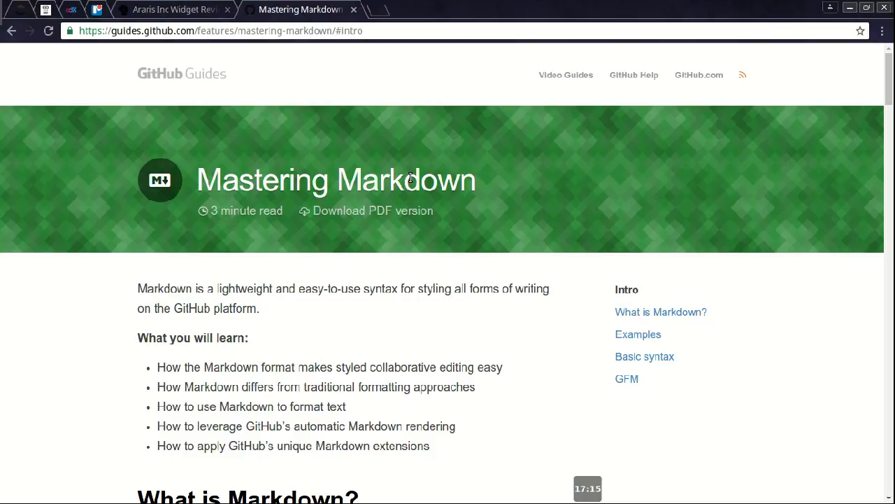
click(638, 334)
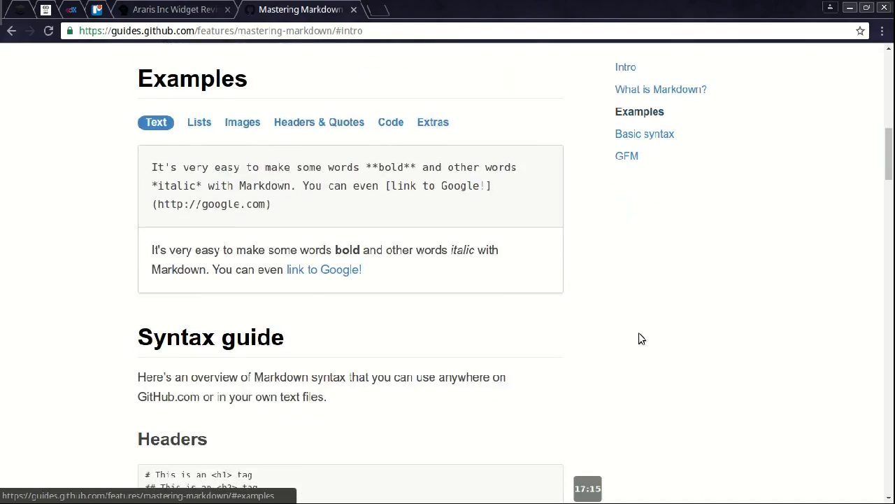
click(639, 111)
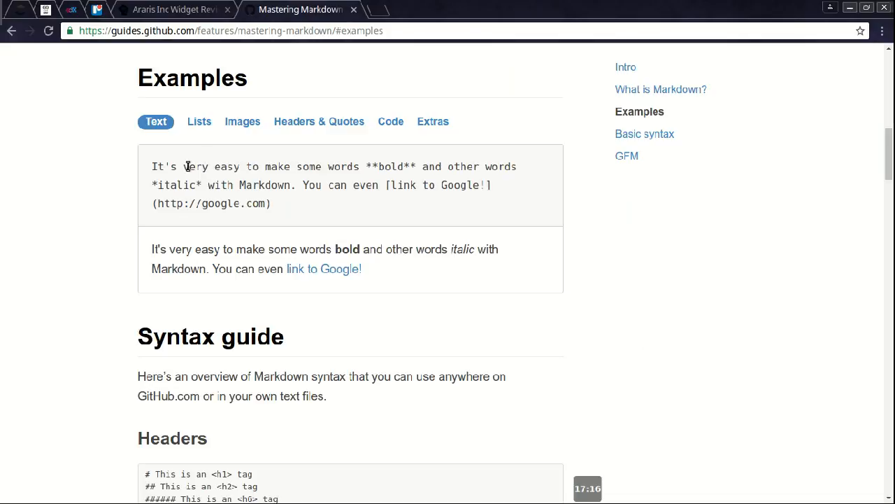
mouse_move(278, 214)
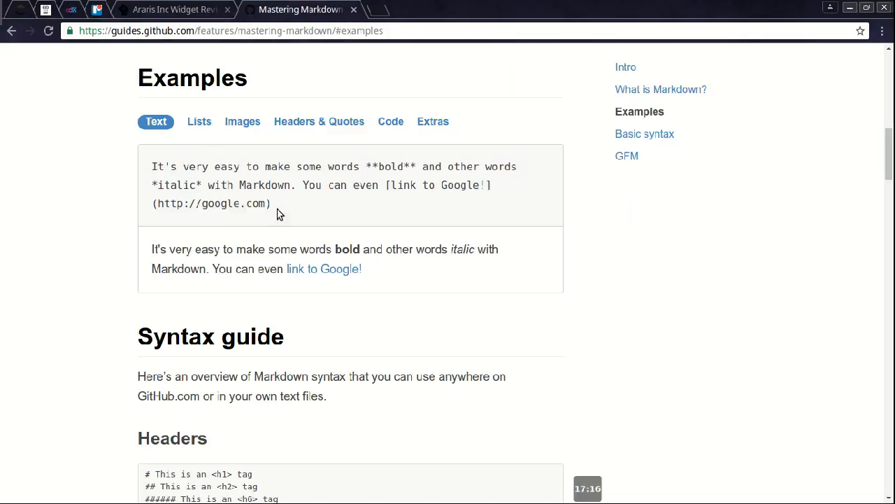
mouse_move(425, 270)
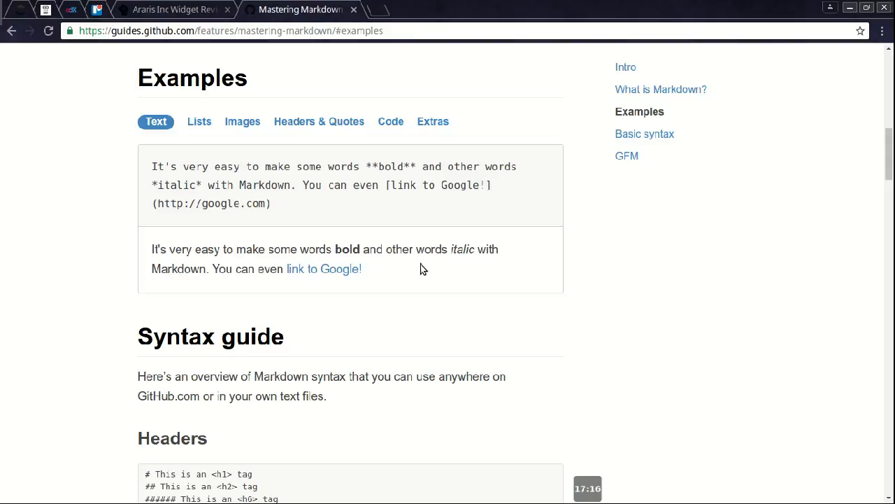
click(191, 121)
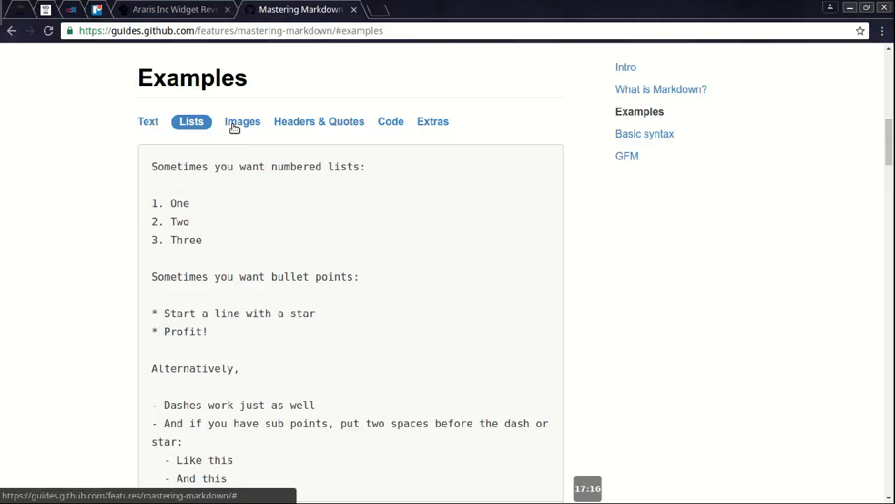
click(242, 121)
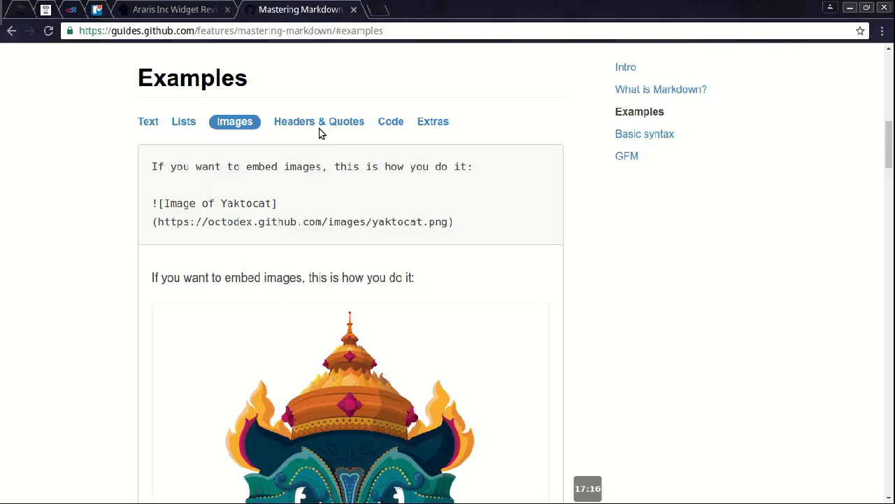
click(318, 121)
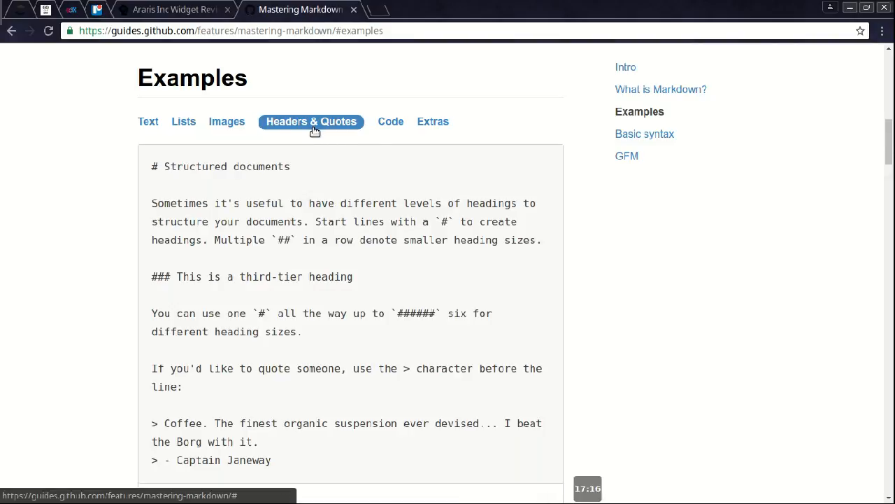
mouse_move(161, 271)
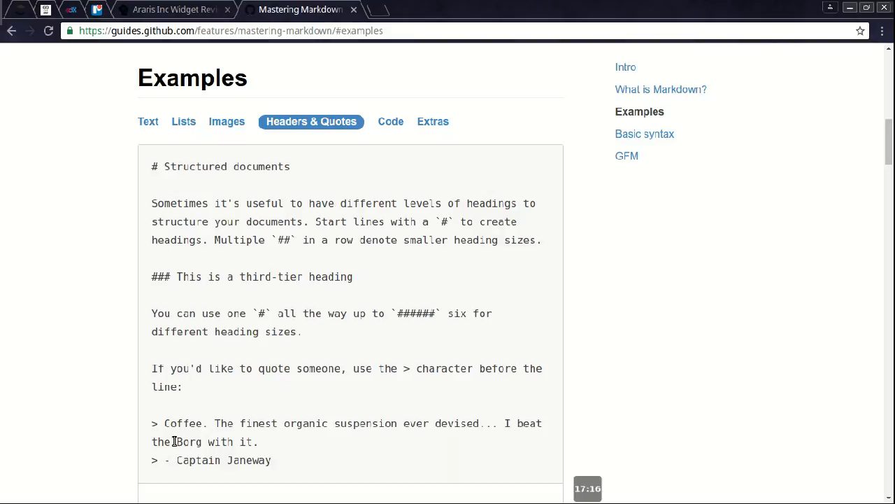
click(391, 121)
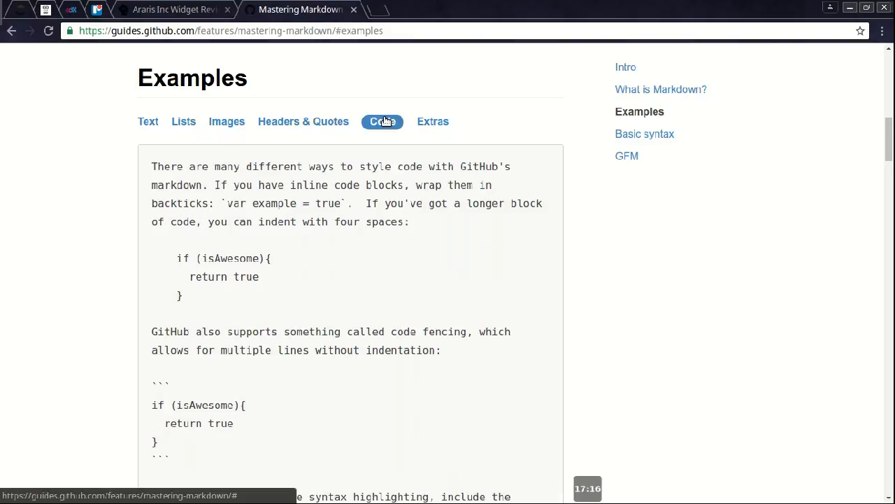
click(425, 121)
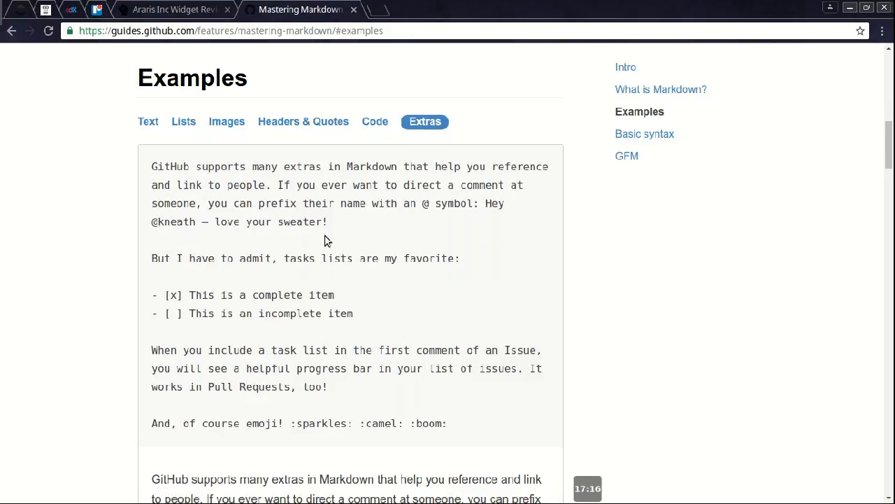
mouse_move(281, 289)
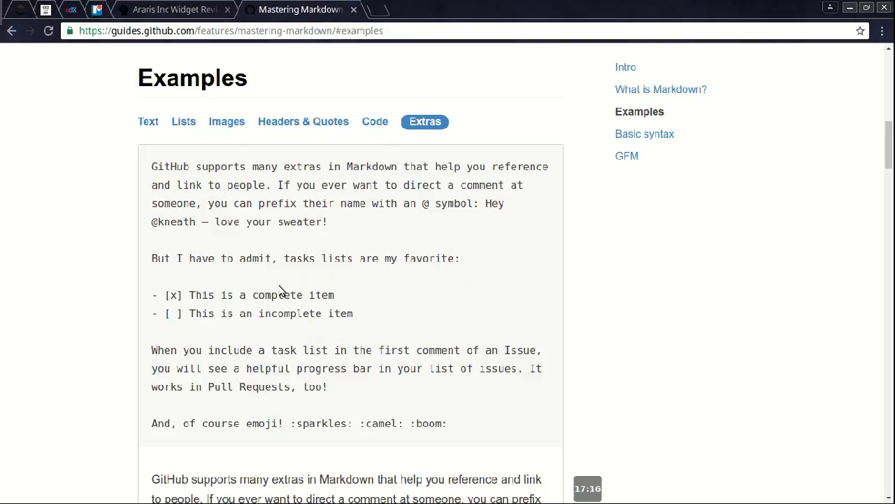
mouse_move(319, 195)
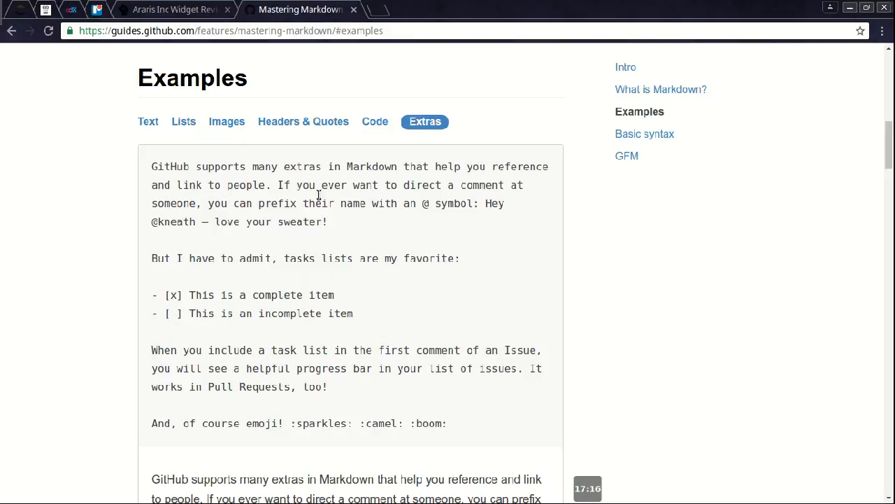
mouse_move(285, 170)
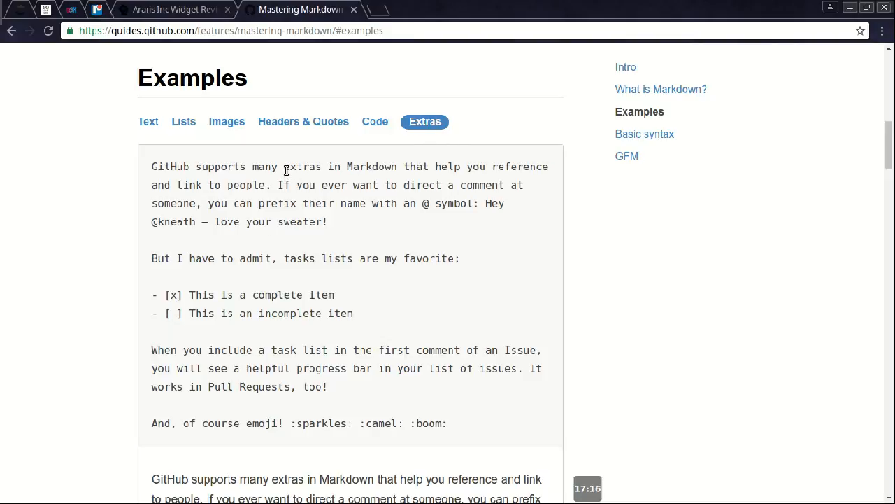
mouse_move(286, 180)
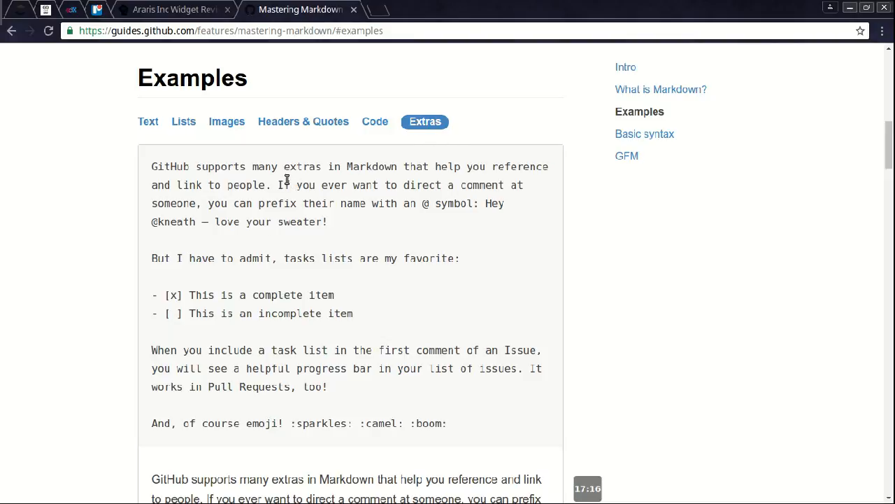
mouse_move(196, 295)
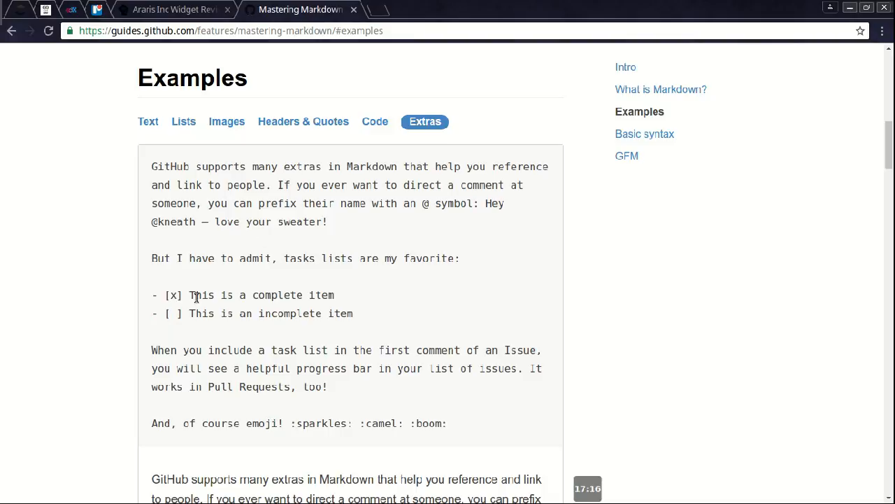
scroll(down, 3)
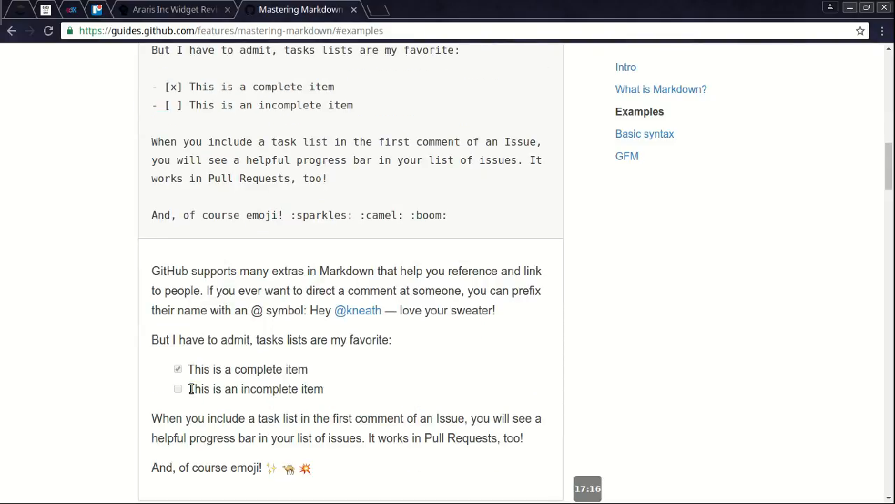
mouse_move(186, 353)
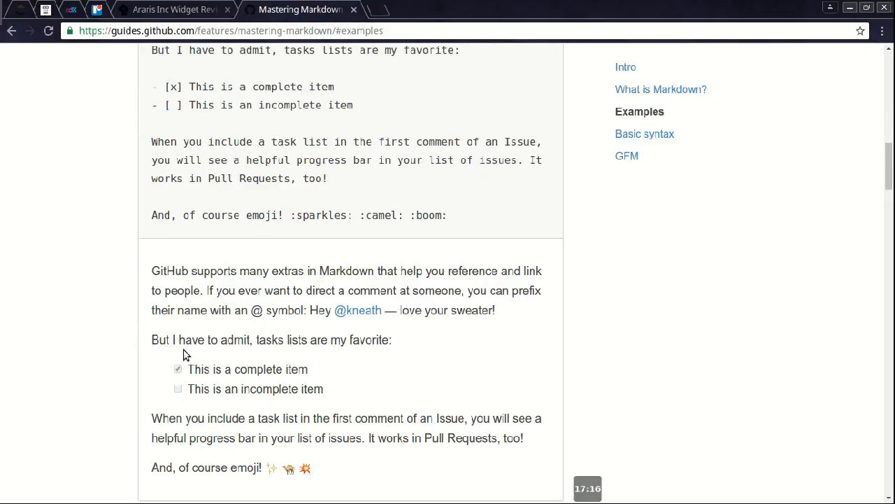
click(171, 9)
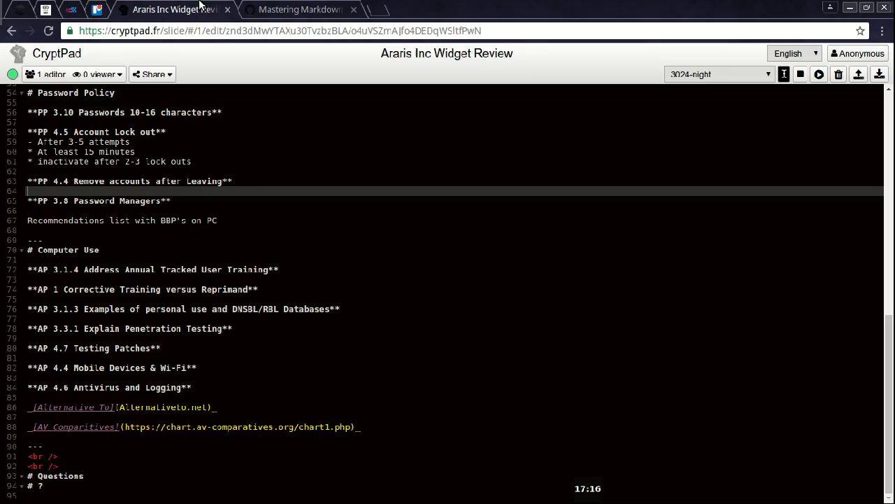